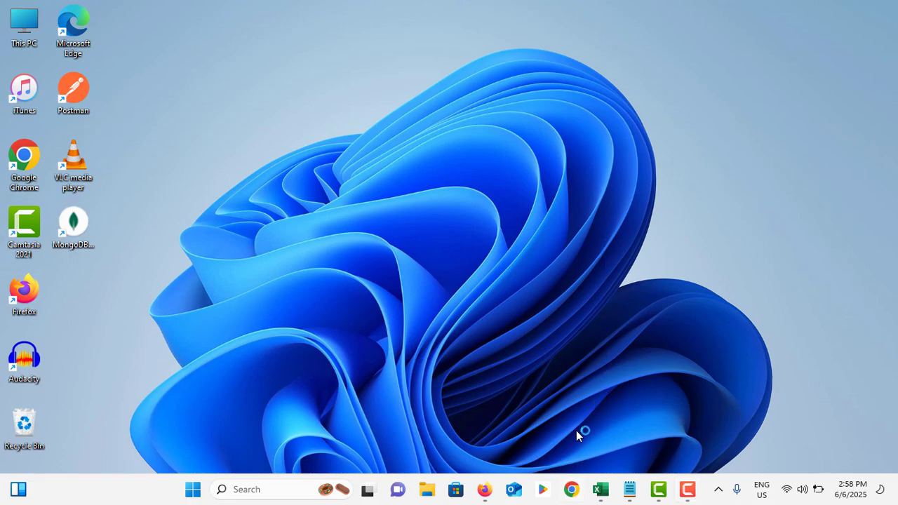
Launch Google Chrome and begin a search for 'windows 11 pr' in the address bar
{"action": "left_click", "coordinate": [571, 488]}
{"action": "type", "text": "windows 11 pr"}
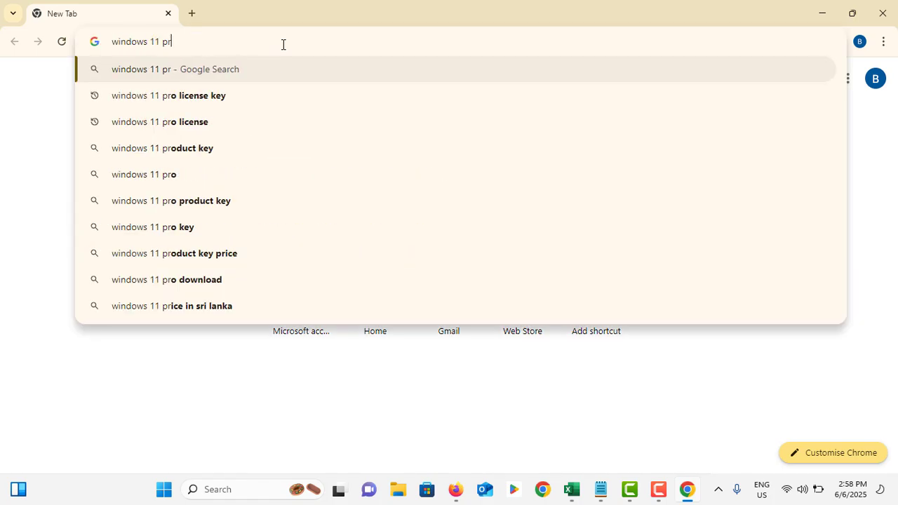
Run the Google search 'windows 11 prodyct key buy' and scan the sponsored key-seller results
{"action": "type", "text": "odyct key"}
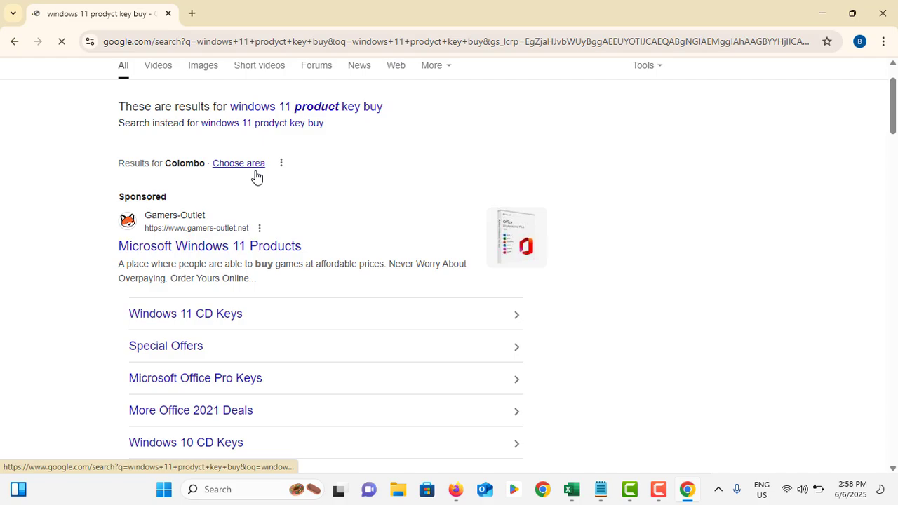
{"action": "scroll", "scroll_direction": "down", "scroll_amount": 3}
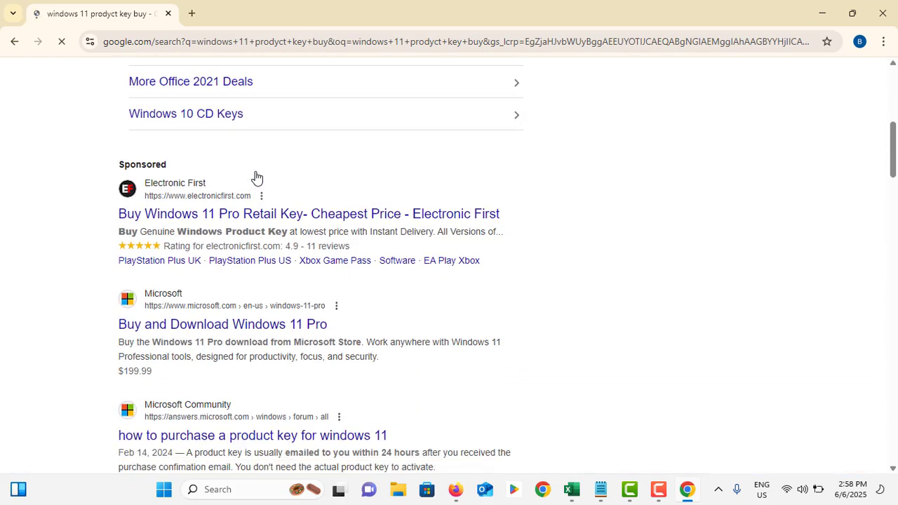
{"action": "scroll", "scroll_direction": "up", "scroll_amount": 3}
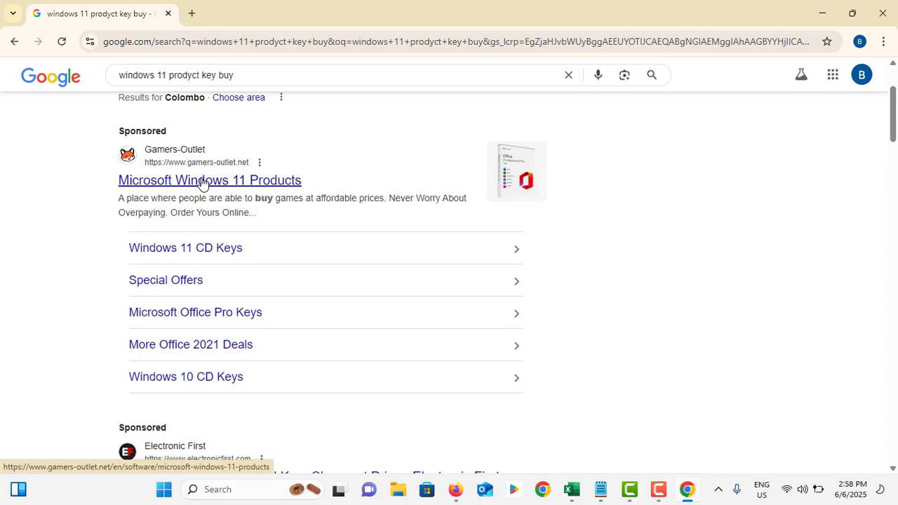
Go to Gamers Outlet's sponsored Microsoft Windows 11 Products catalogue and browse the product grid
{"action": "left_click", "coordinate": [209, 179]}
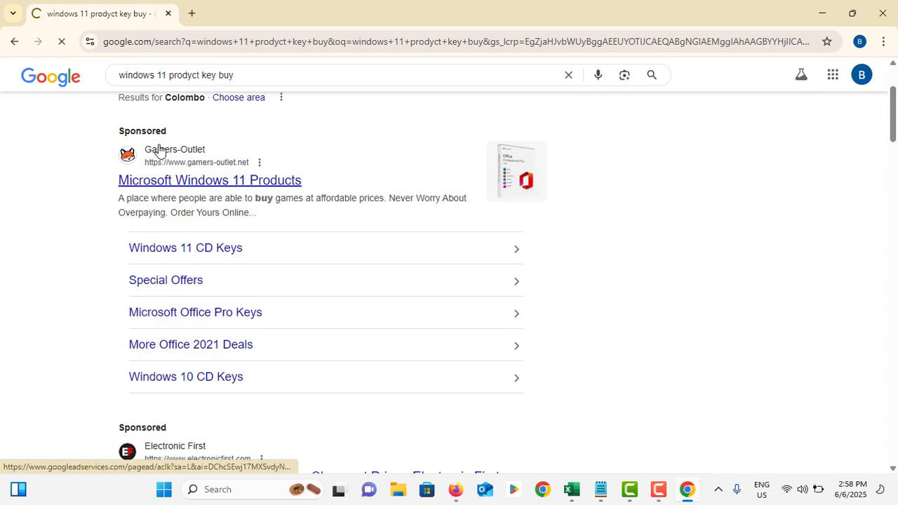
{"action": "left_click", "coordinate": [209, 179]}
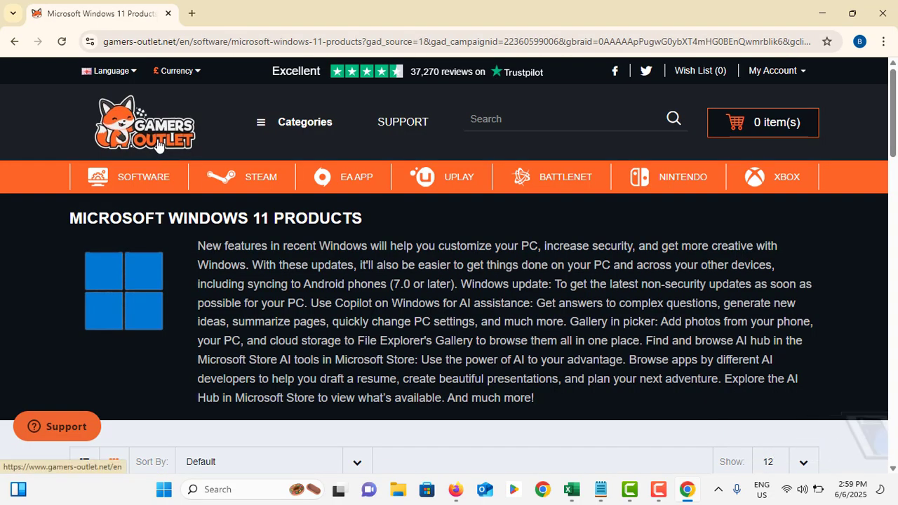
{"action": "scroll", "scroll_direction": "down", "scroll_amount": 3}
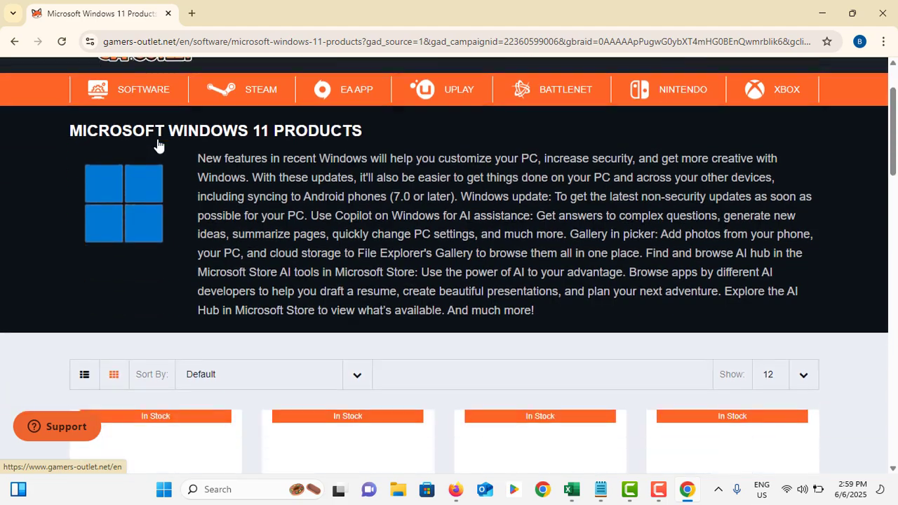
{"action": "scroll", "scroll_direction": "down", "scroll_amount": 3}
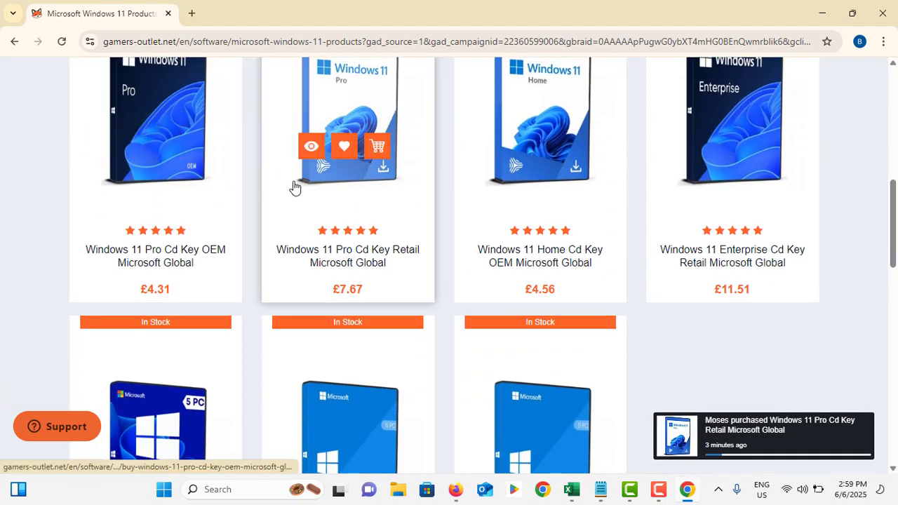
{"action": "mouse_move", "coordinate": [143, 185]}
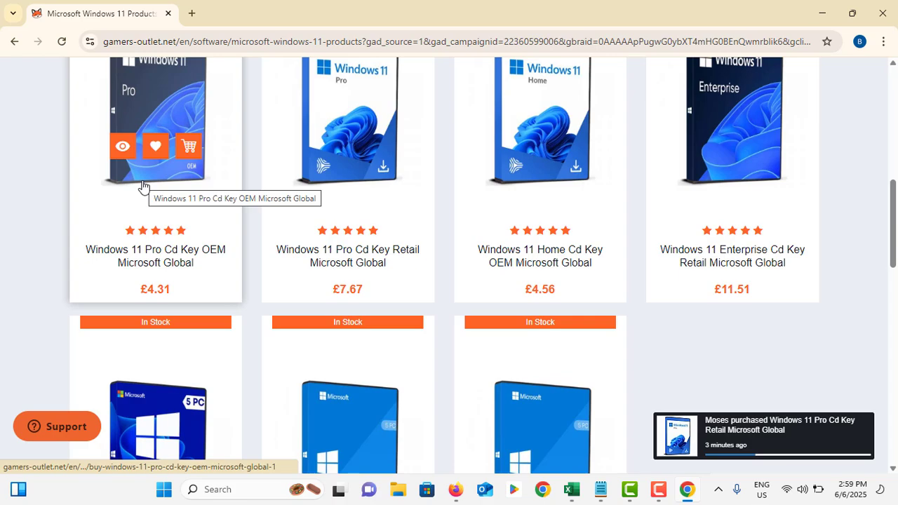
{"action": "mouse_move", "coordinate": [541, 250]}
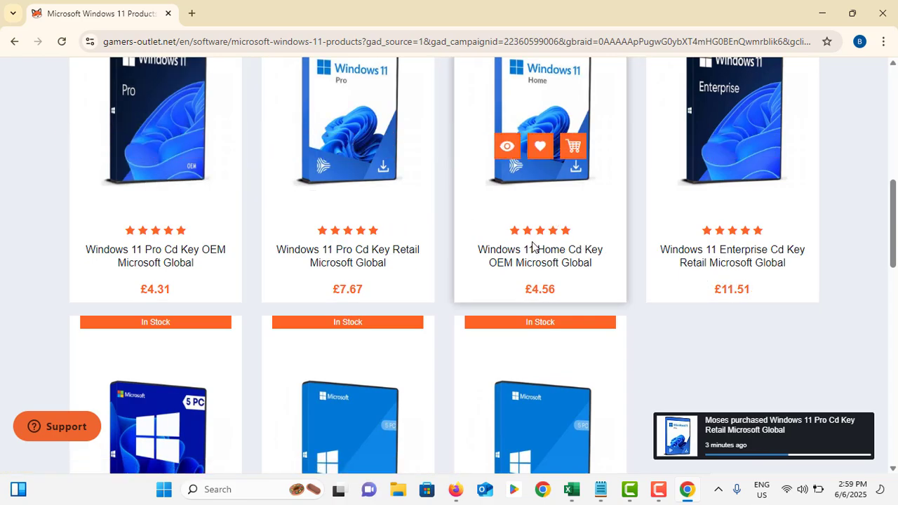
{"action": "scroll", "scroll_direction": "down", "scroll_amount": 3}
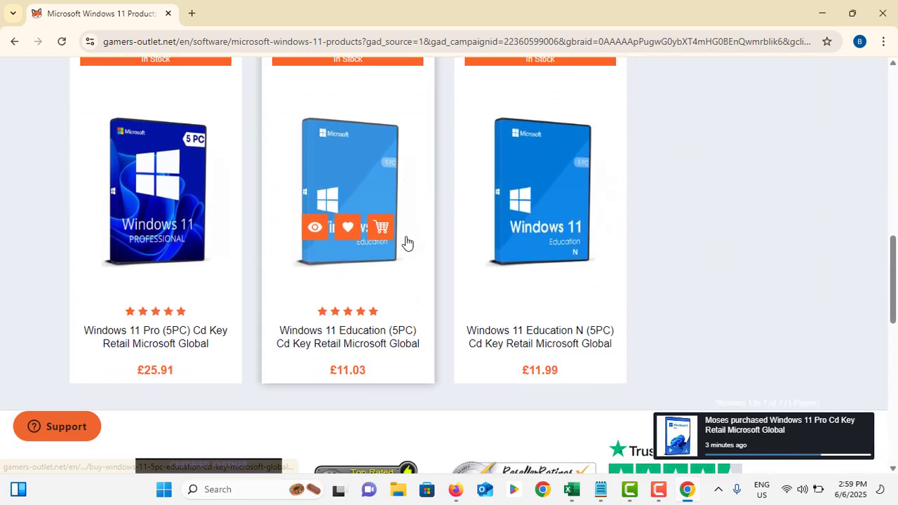
{"action": "mouse_move", "coordinate": [380, 227]}
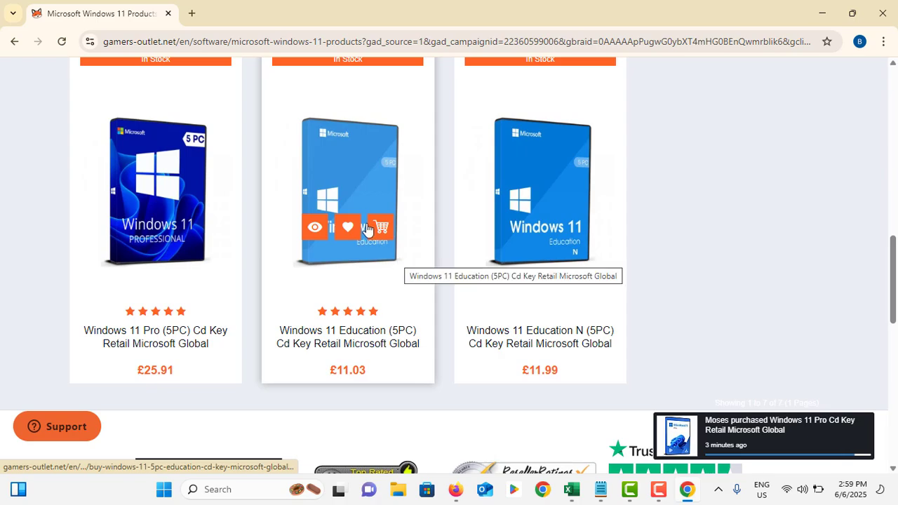
{"action": "mouse_move", "coordinate": [348, 203]}
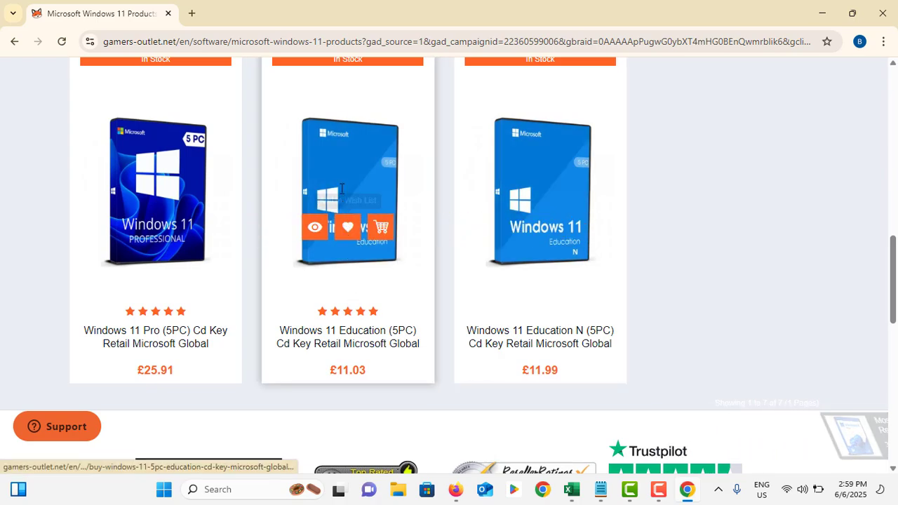
Choose the Windows 11 Education (5PC) Cd Key from the catalogue
{"action": "left_click", "coordinate": [348, 194]}
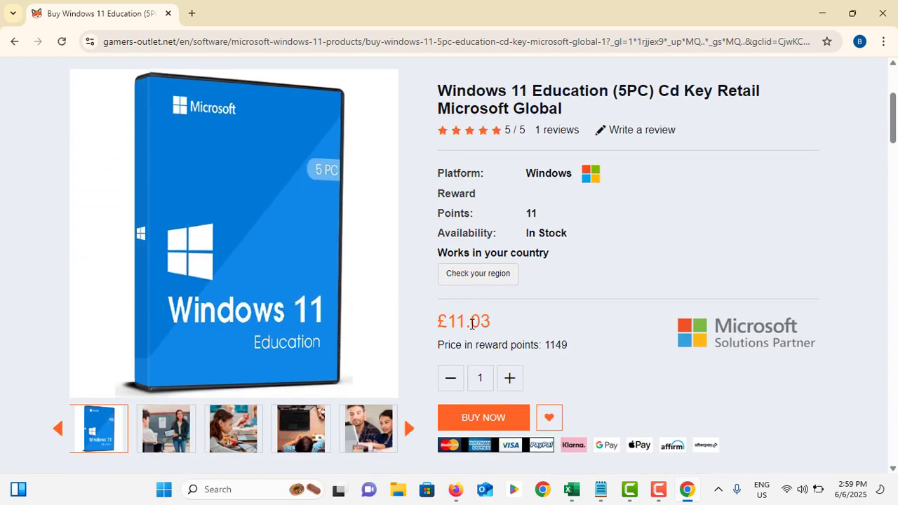
Bring the £11.03 price and quantity of 1 into view on the Education (5PC) product page
{"action": "scroll", "scroll_direction": "down", "scroll_amount": 3}
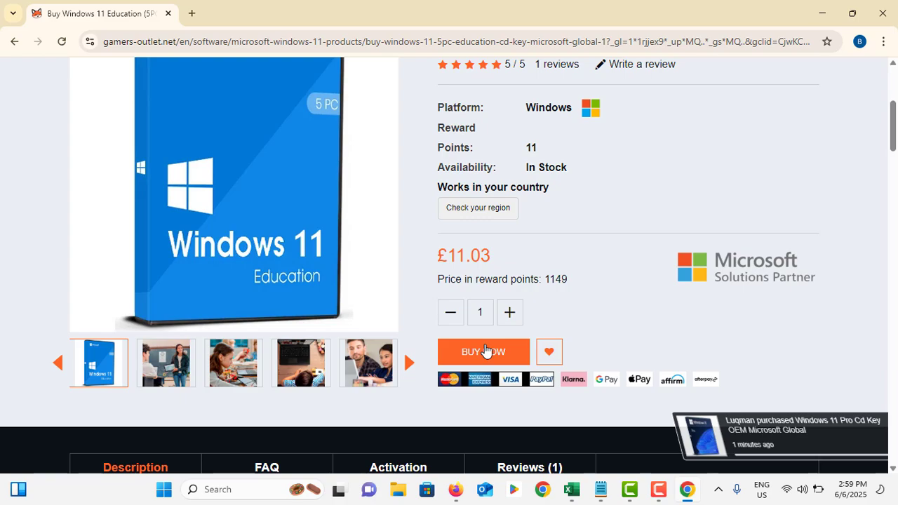
{"action": "mouse_move", "coordinate": [418, 385]}
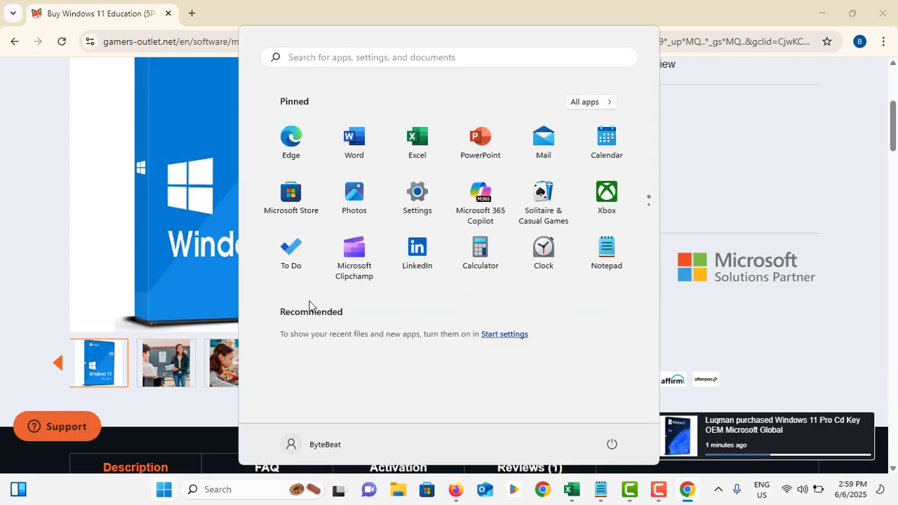
Launch Windows Settings and reach the System Activation page showing Windows 11 Pro active
{"action": "left_click", "coordinate": [417, 190]}
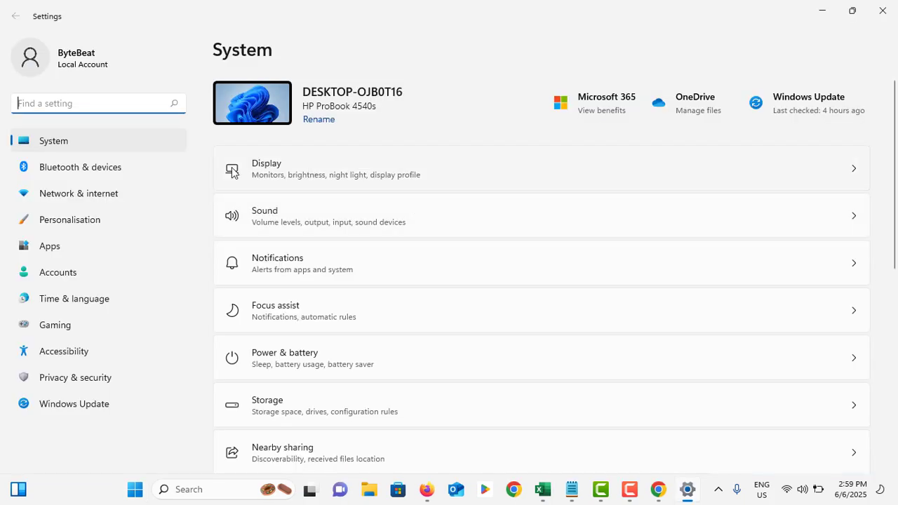
{"action": "scroll", "scroll_direction": "down", "scroll_amount": 3}
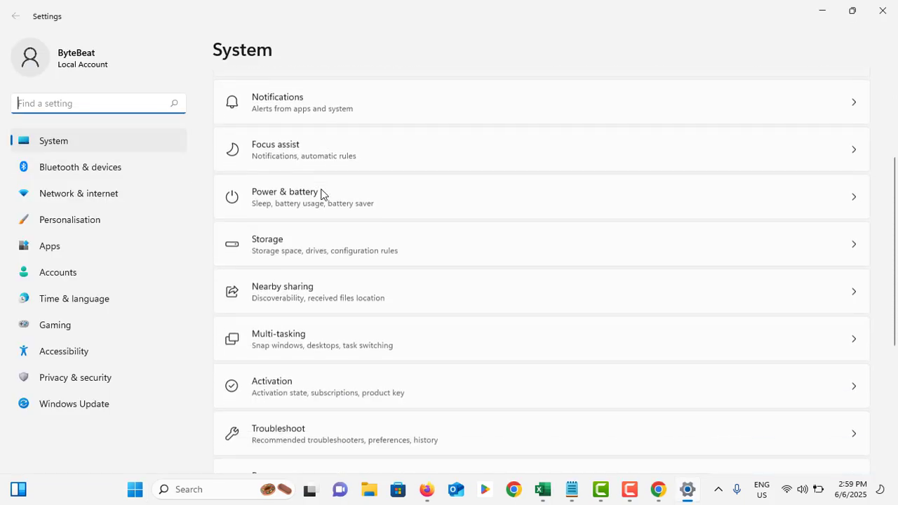
{"action": "scroll", "scroll_direction": "down", "scroll_amount": 3}
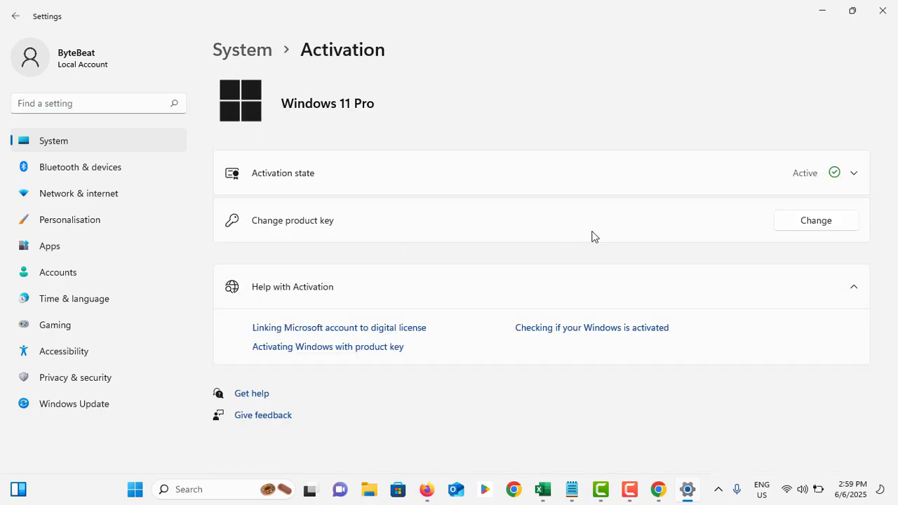
{"action": "left_click", "coordinate": [816, 219]}
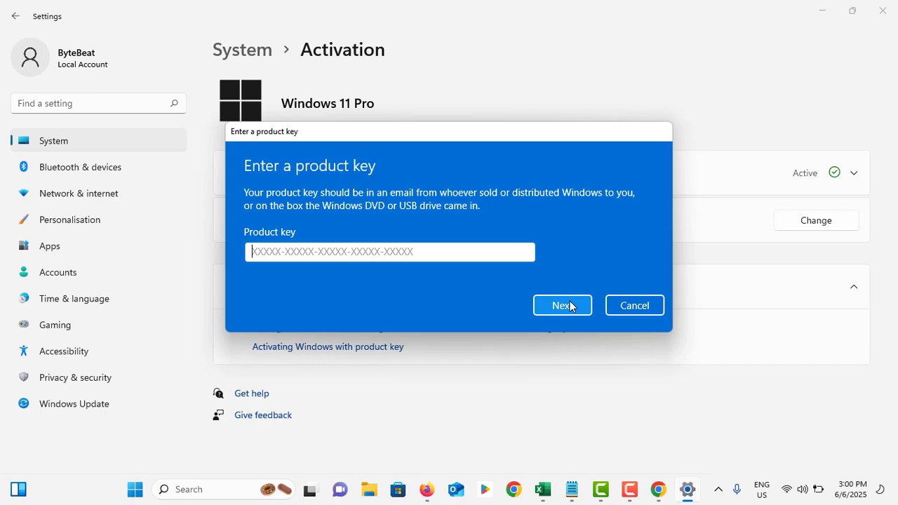
{"action": "mouse_move", "coordinate": [635, 306]}
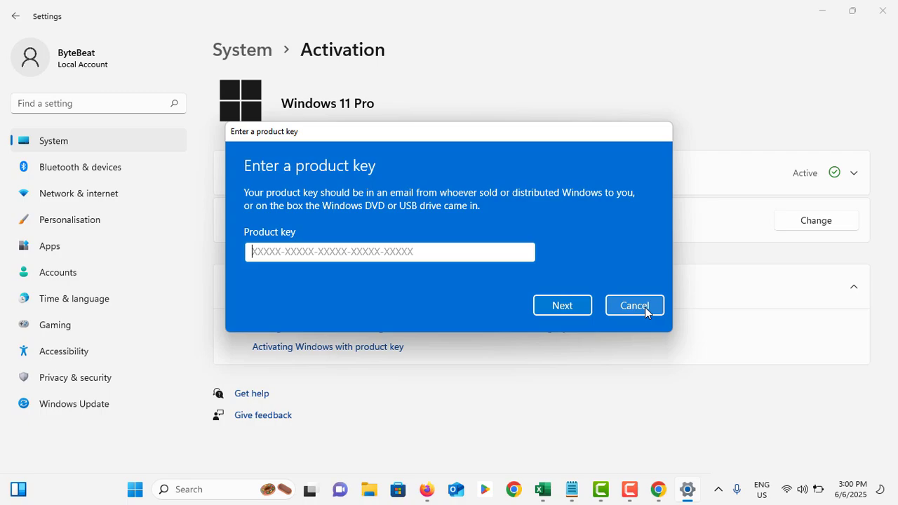
{"action": "left_click", "coordinate": [634, 306]}
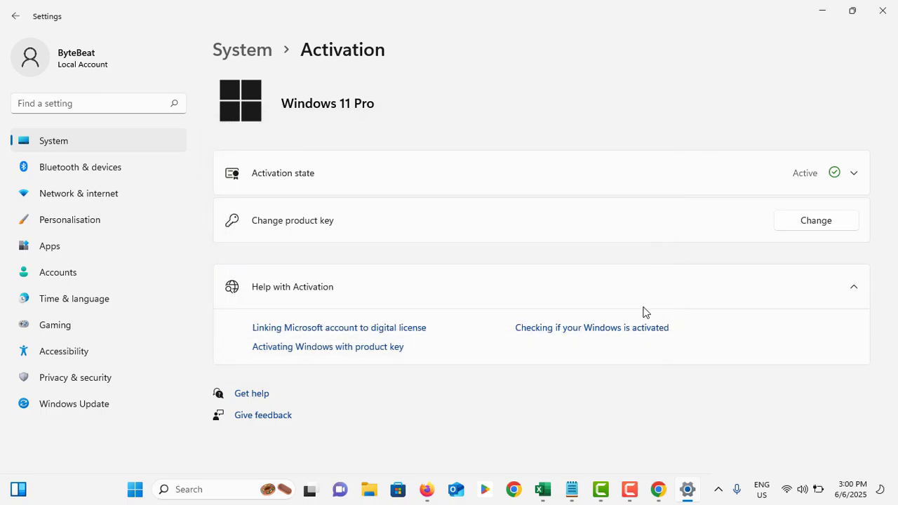